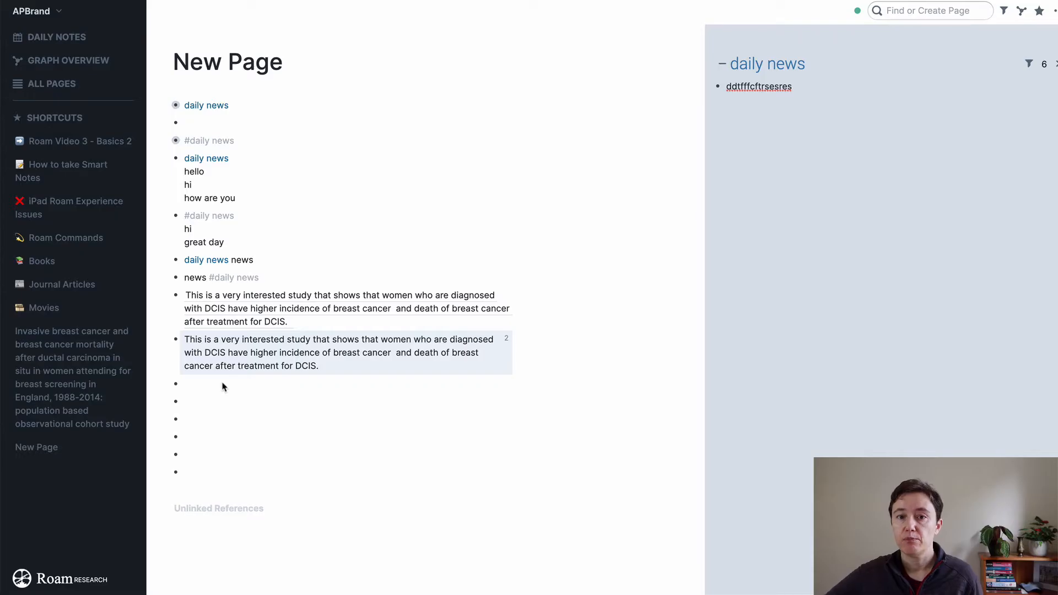
# Step: Add two empty TODO blocks and a block reading 'i need to do this on', calling up date commands
pyautogui.write('/')
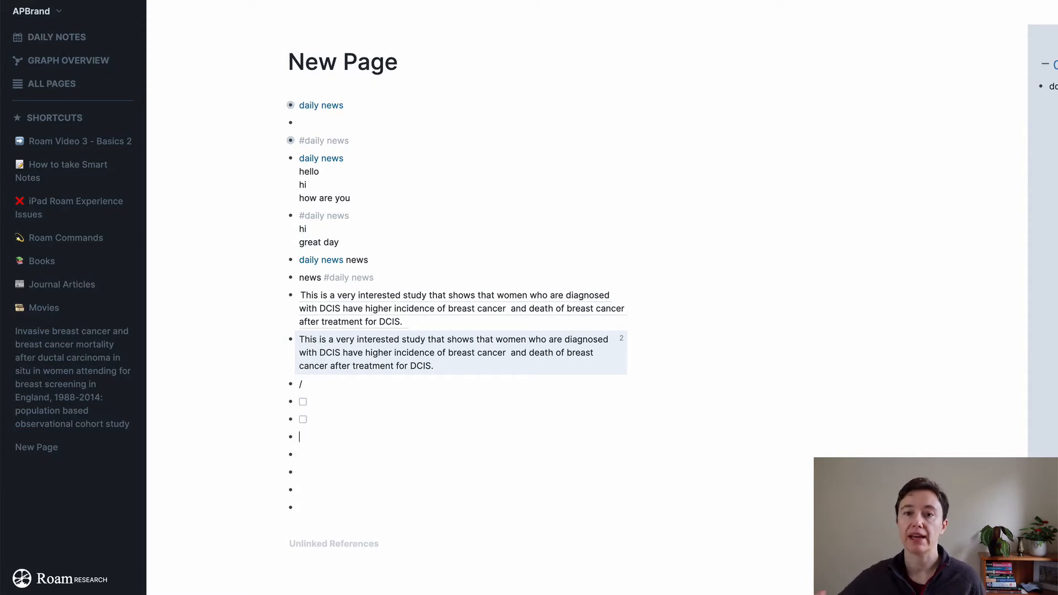
pyautogui.write('/')
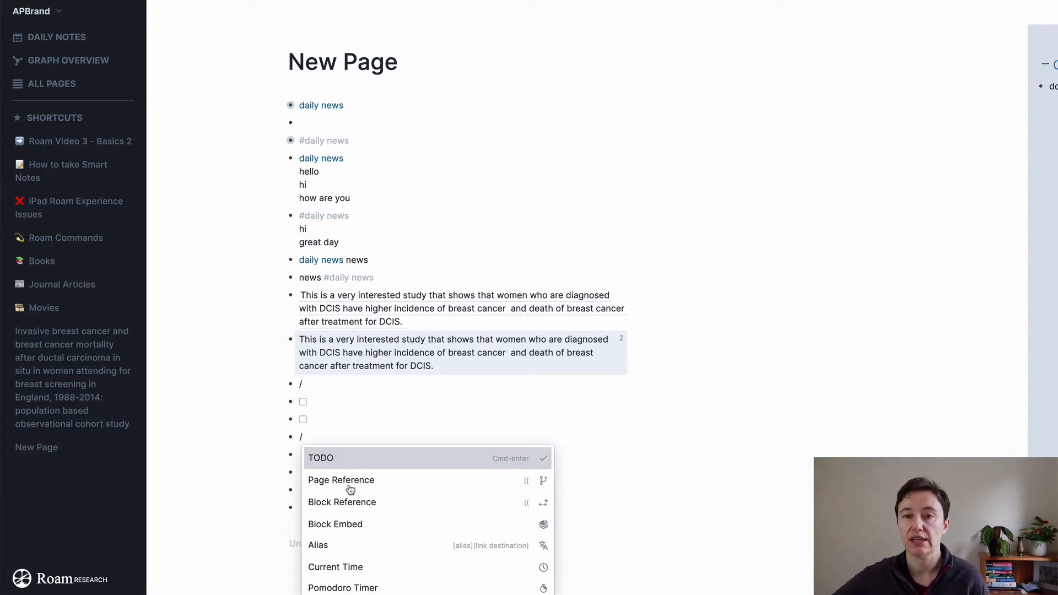
pyautogui.moveTo(390, 458)
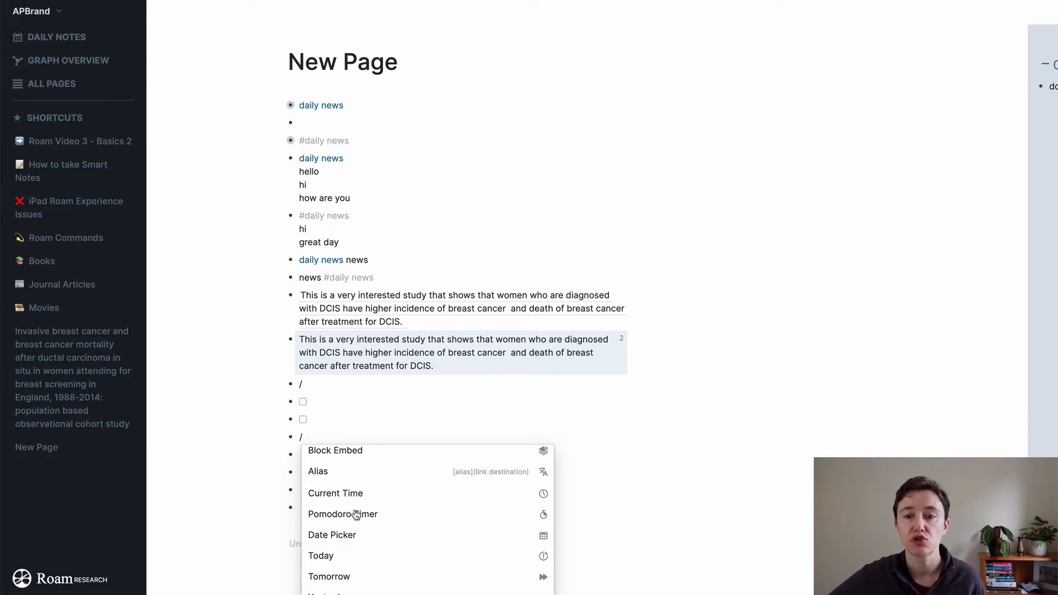
pyautogui.moveTo(346, 539)
pyautogui.write('i')
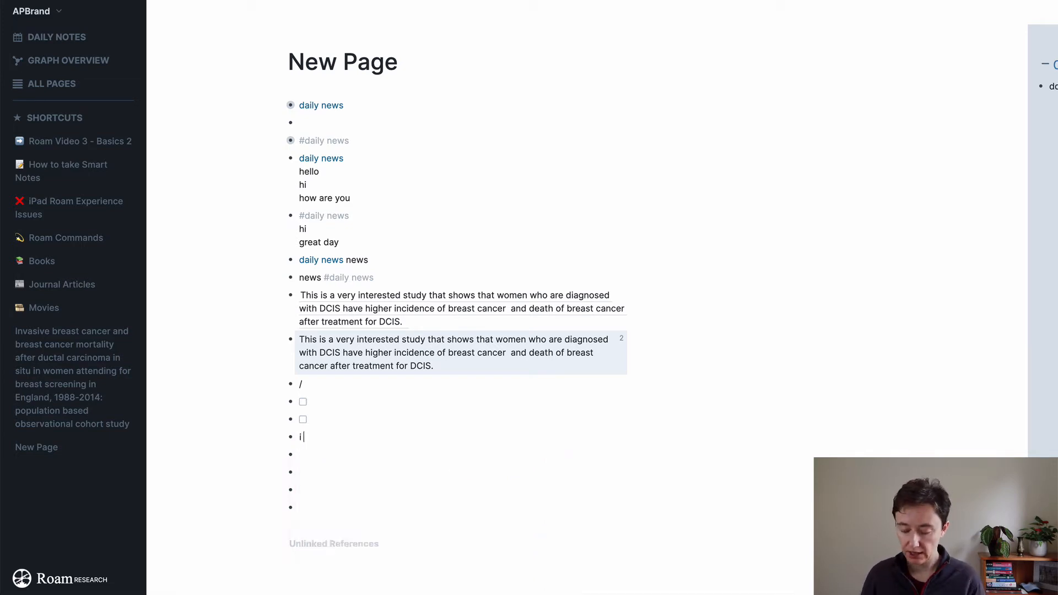
pyautogui.write('need to do this on')
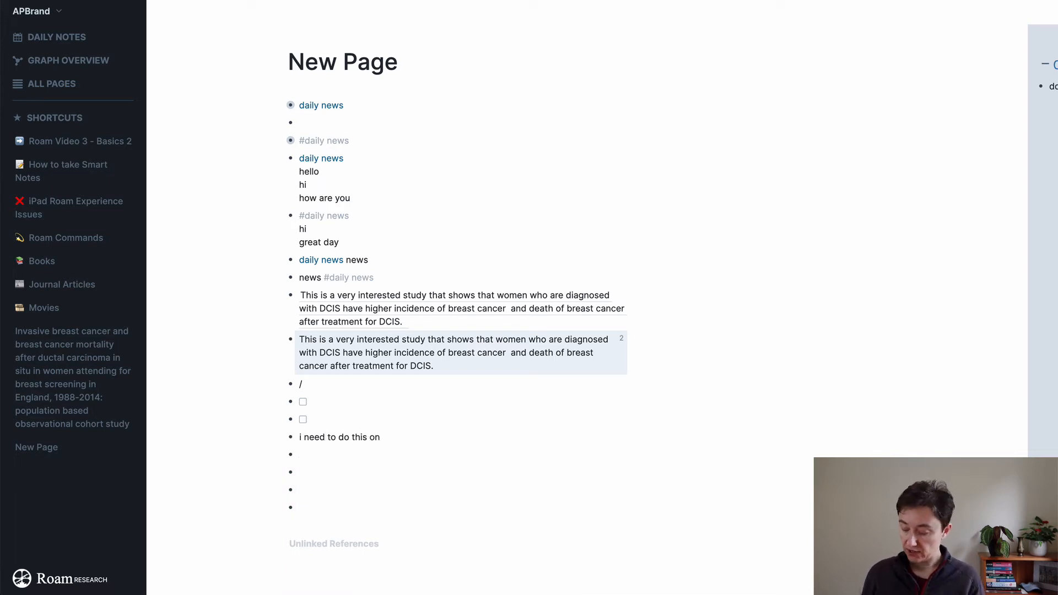
pyautogui.write('/da')
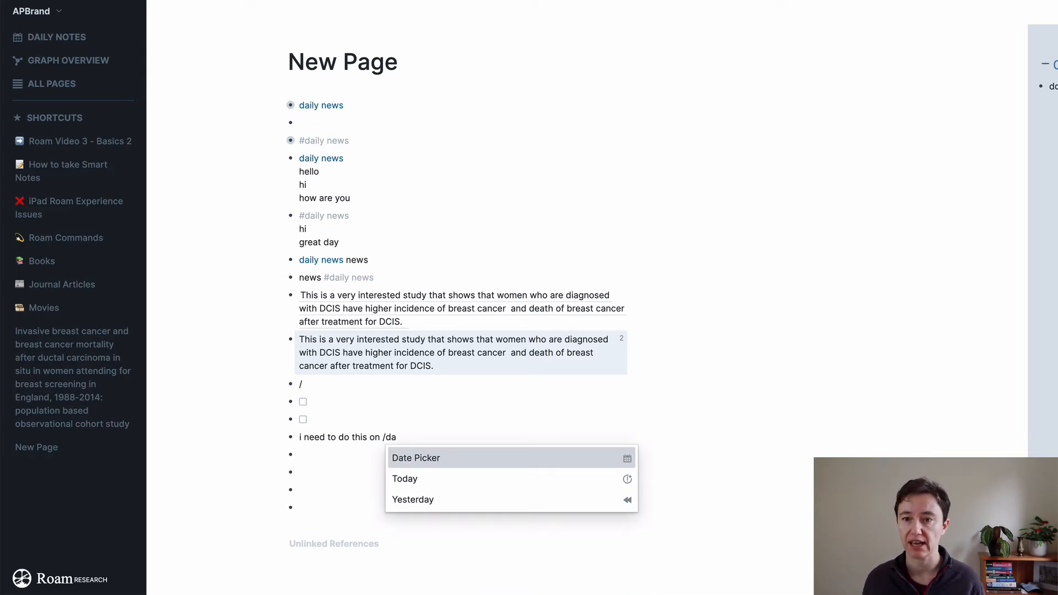
# Step: Link August 31st, 2020 from the date picker and add a to-do referencing that date
pyautogui.click(417, 458)
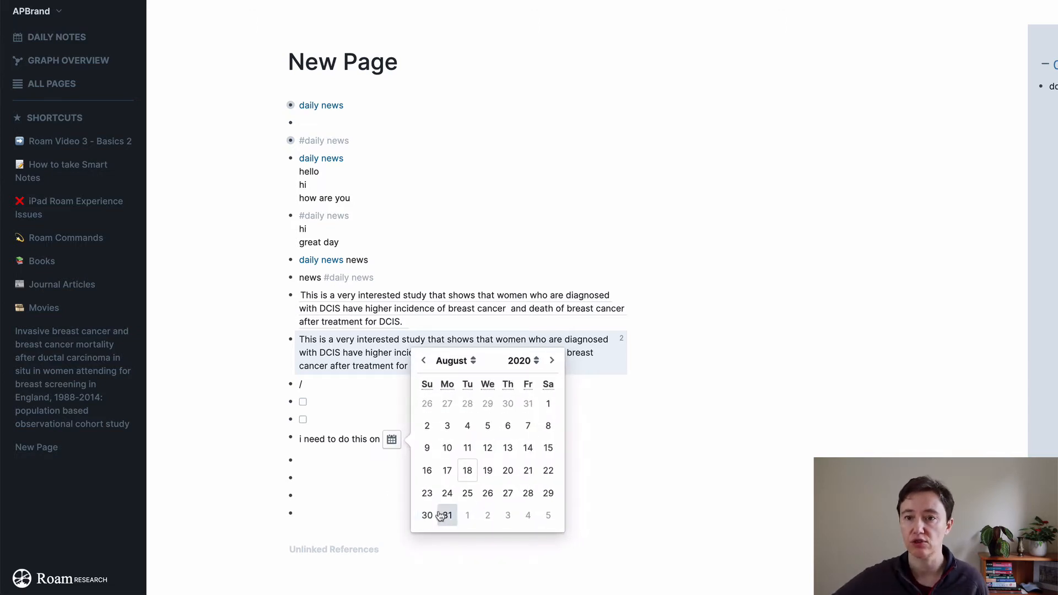
pyautogui.click(447, 514)
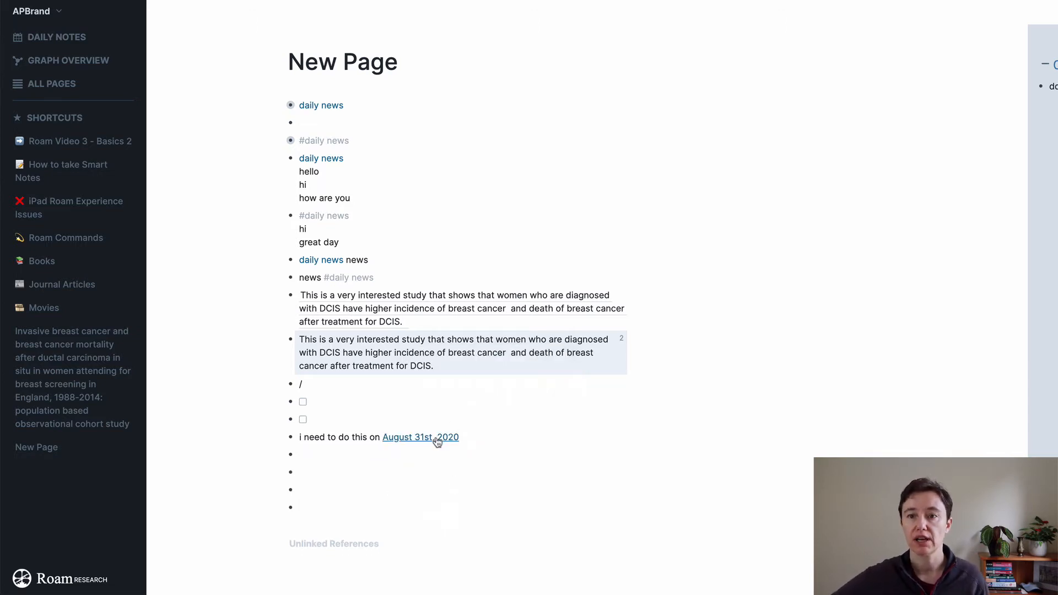
pyautogui.moveTo(420, 442)
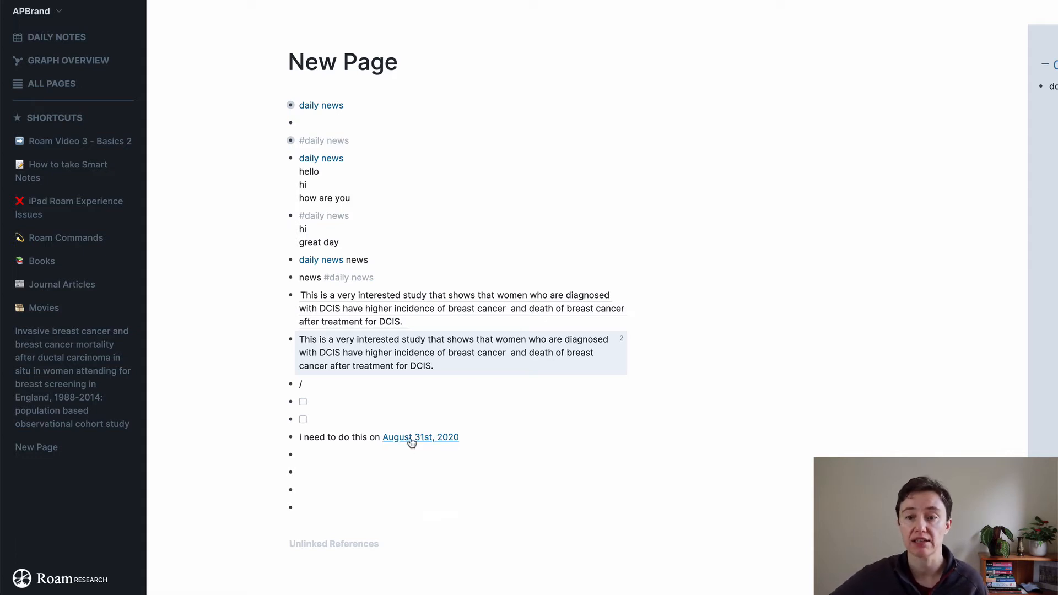
pyautogui.click(420, 437)
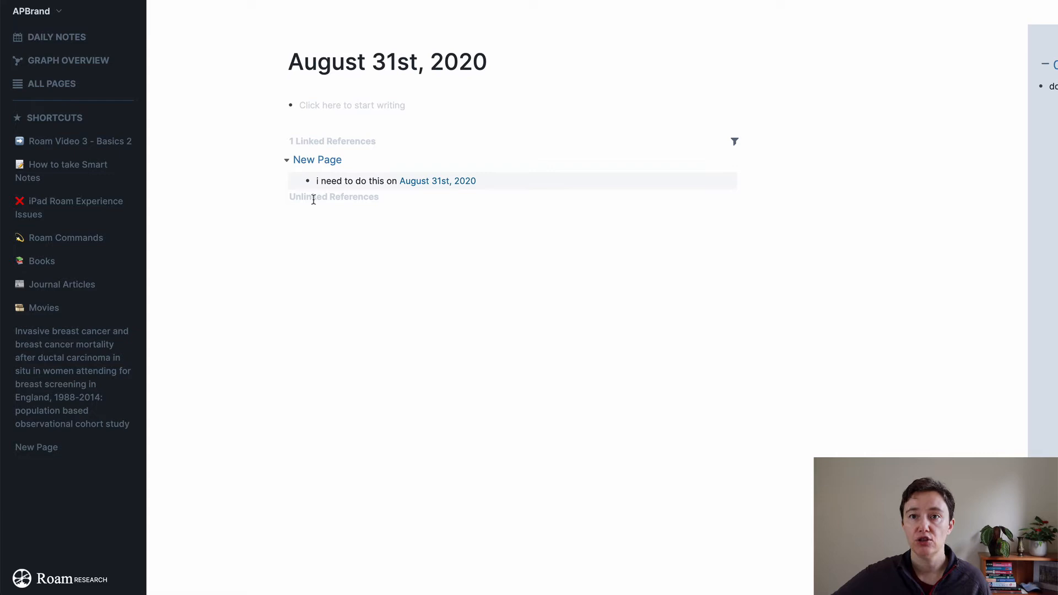
pyautogui.moveTo(331, 138)
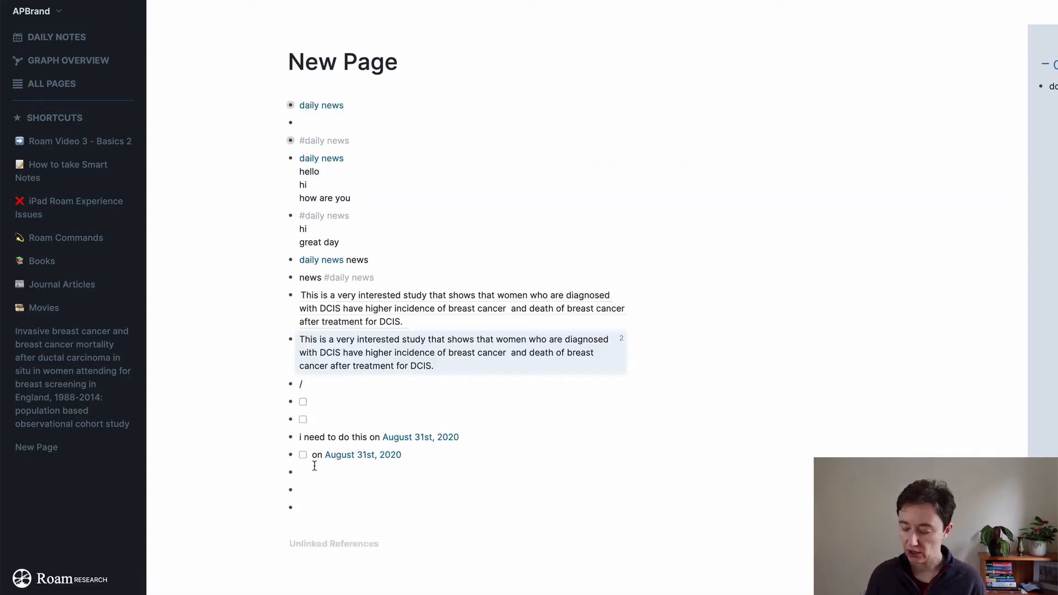
pyautogui.write('to')
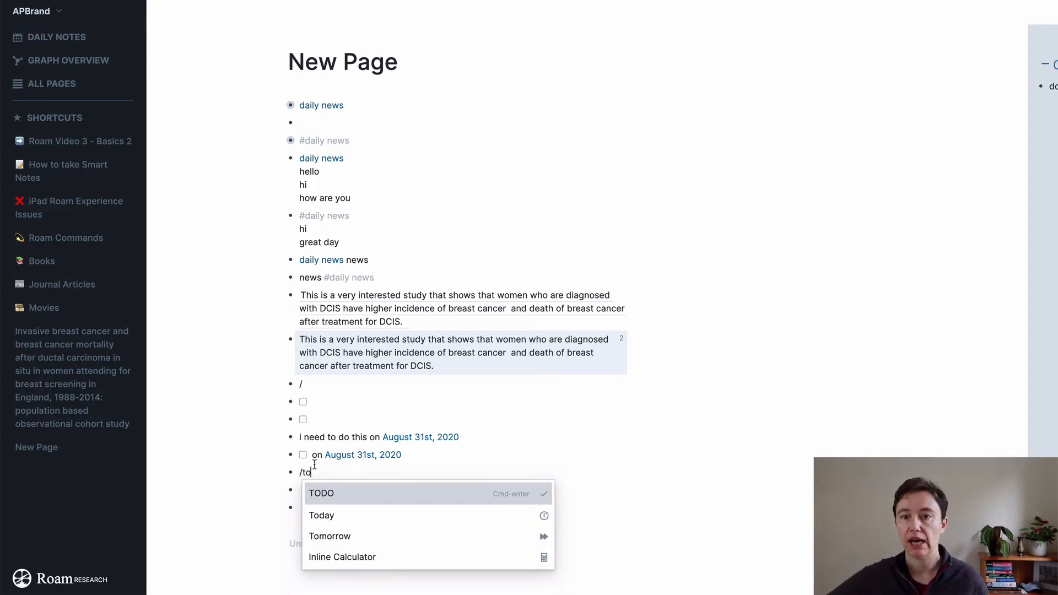
pyautogui.click(321, 493)
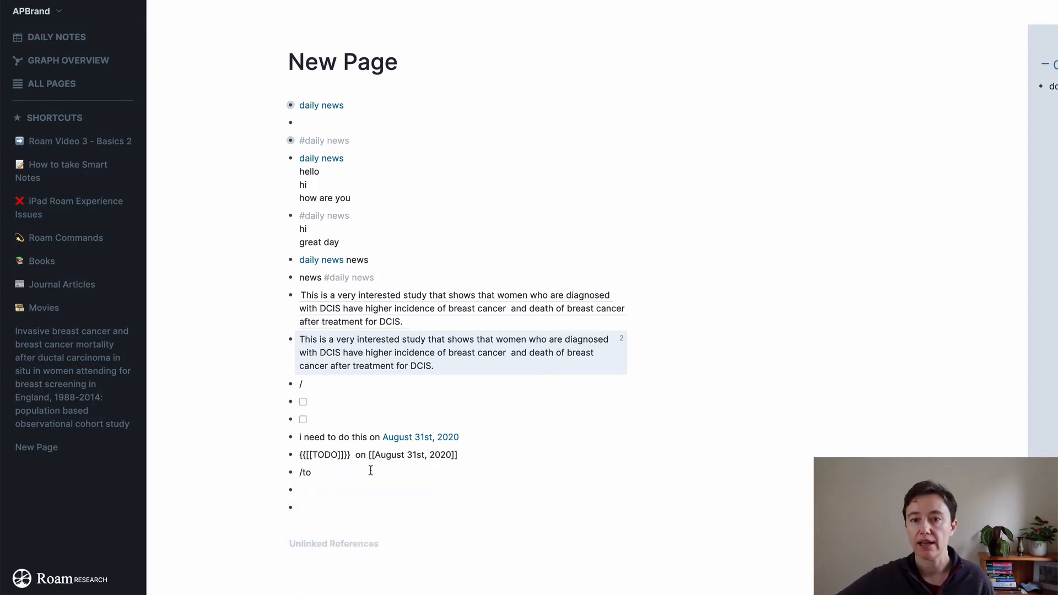
# Step: Browse and dismiss the slash command menu, then start a 'swimming::' attribute block
pyautogui.write('/')
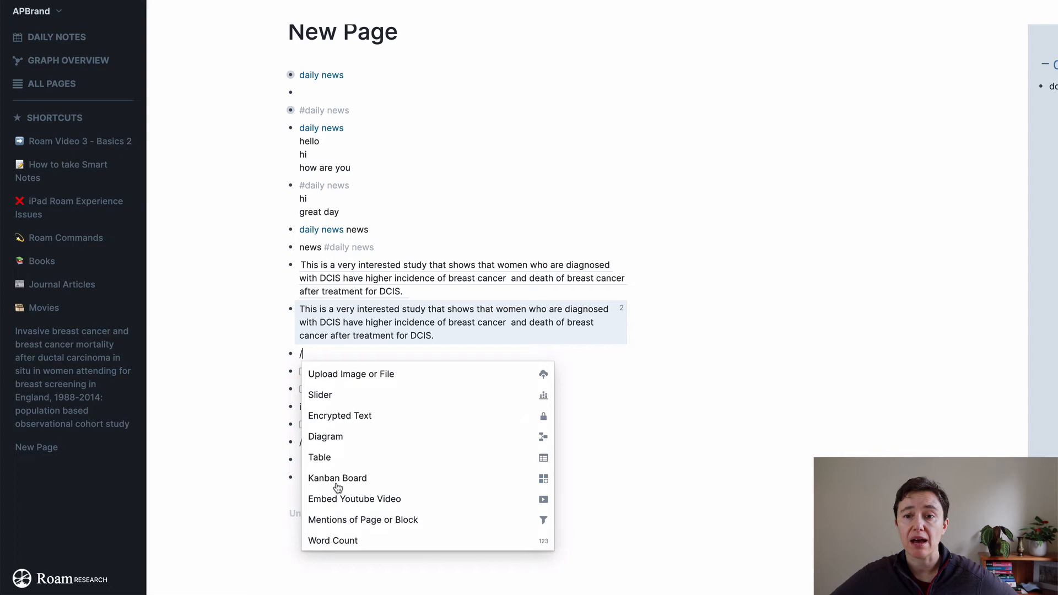
pyautogui.moveTo(324, 451)
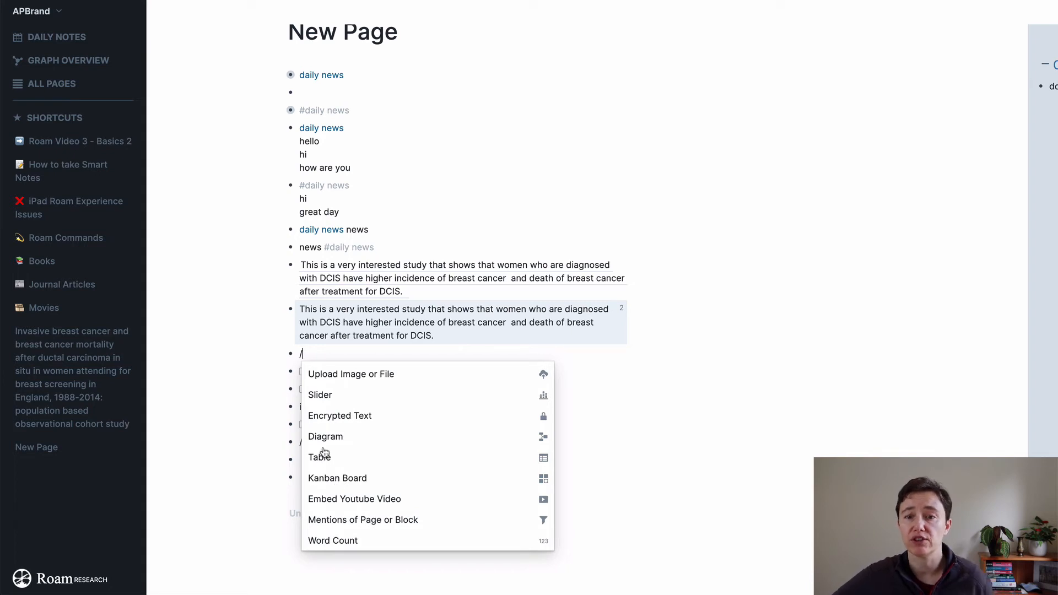
pyautogui.moveTo(320, 510)
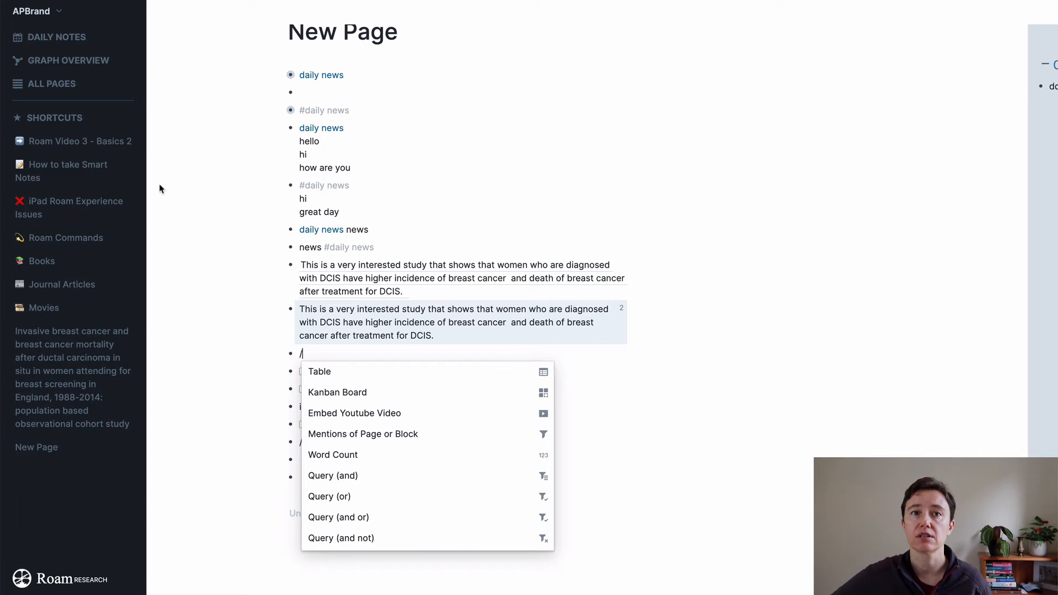
pyautogui.click(51, 84)
pyautogui.write('swimming ::')
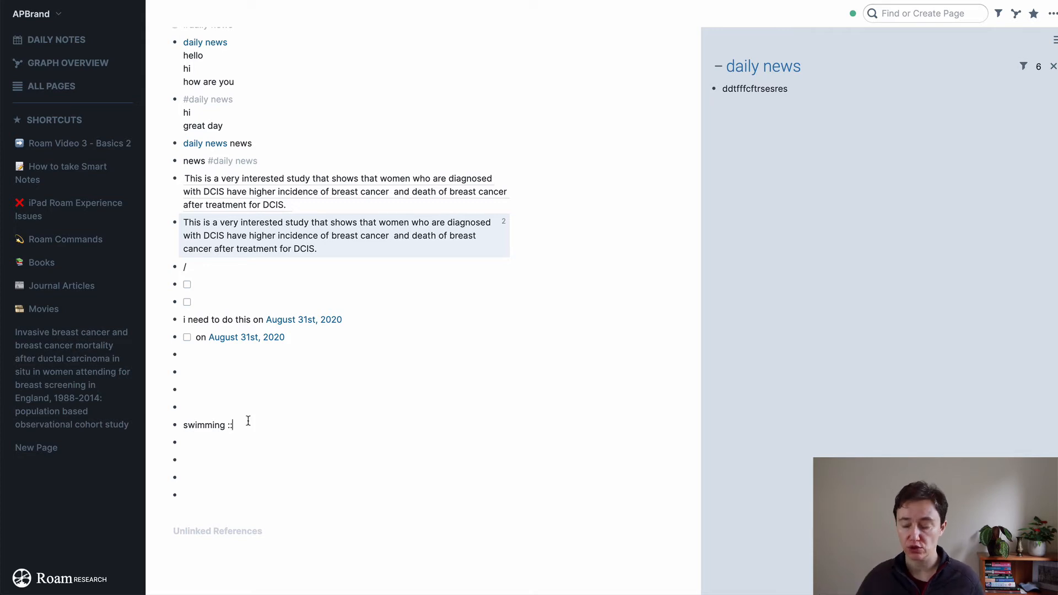
# Step: Add 'Weights::' and 'Biking::' attribute blocks, view New Page, and start a page search
pyautogui.press('enter')
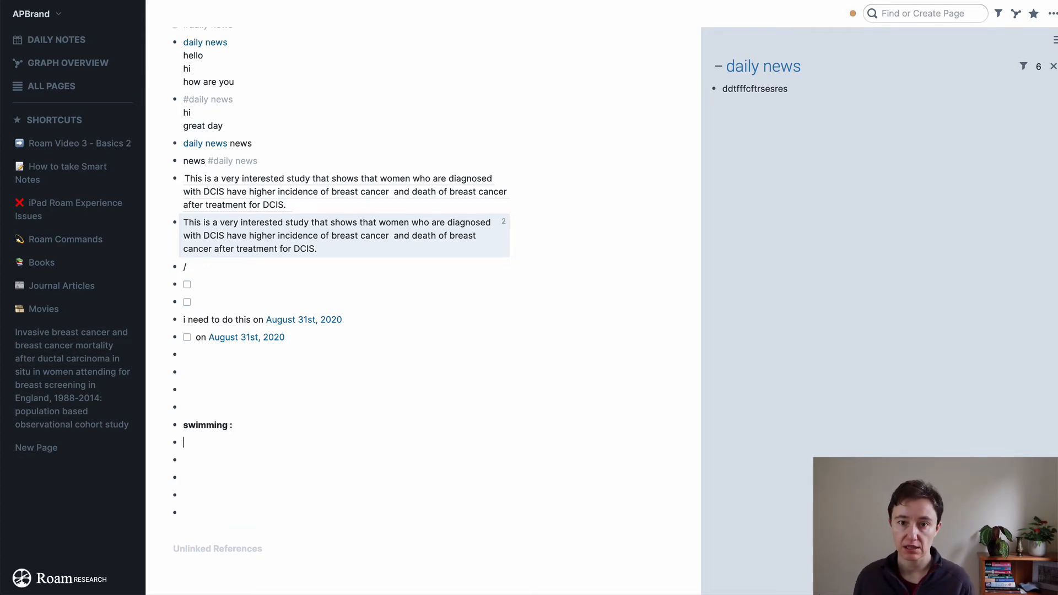
pyautogui.write('Weights :')
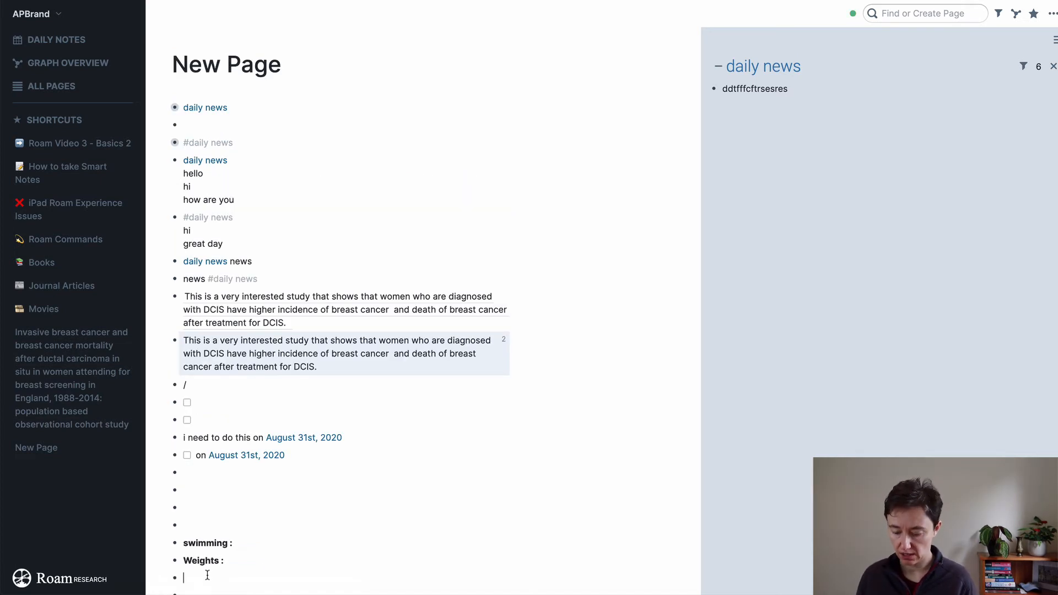
pyautogui.write('Biking::')
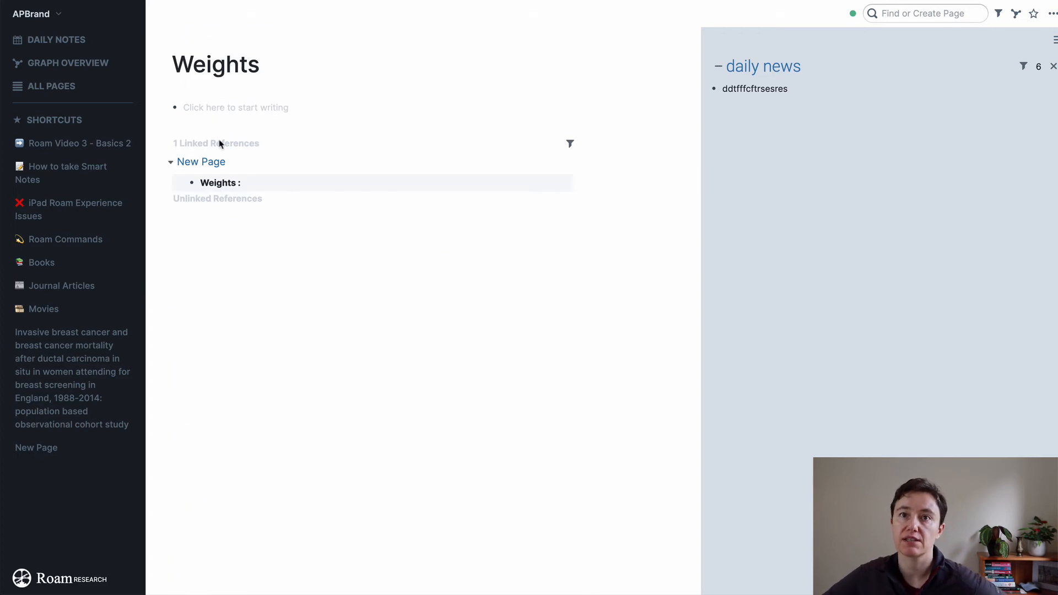
pyautogui.click(201, 162)
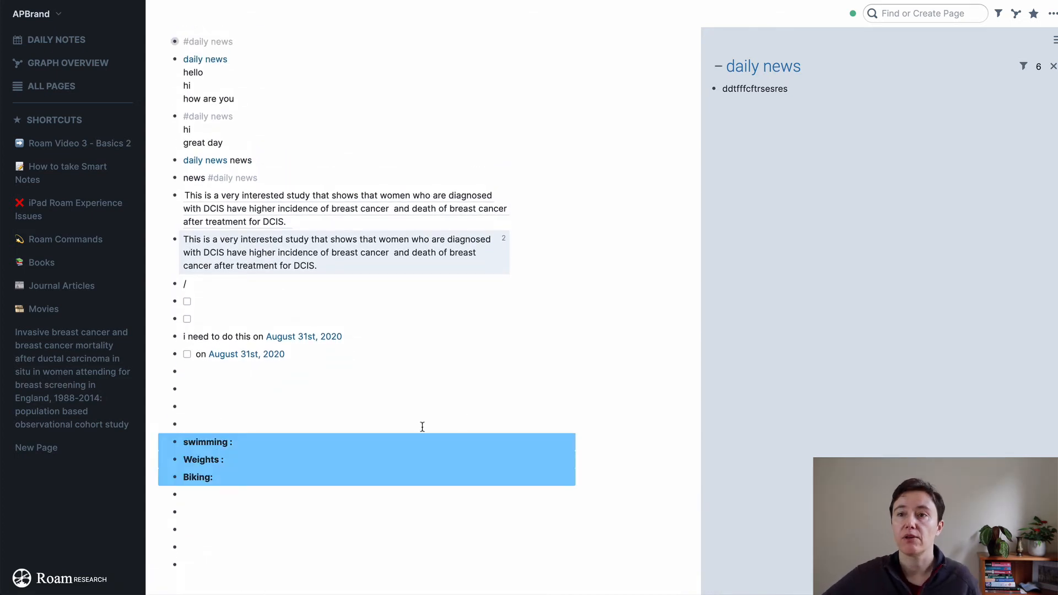
pyautogui.click(924, 13)
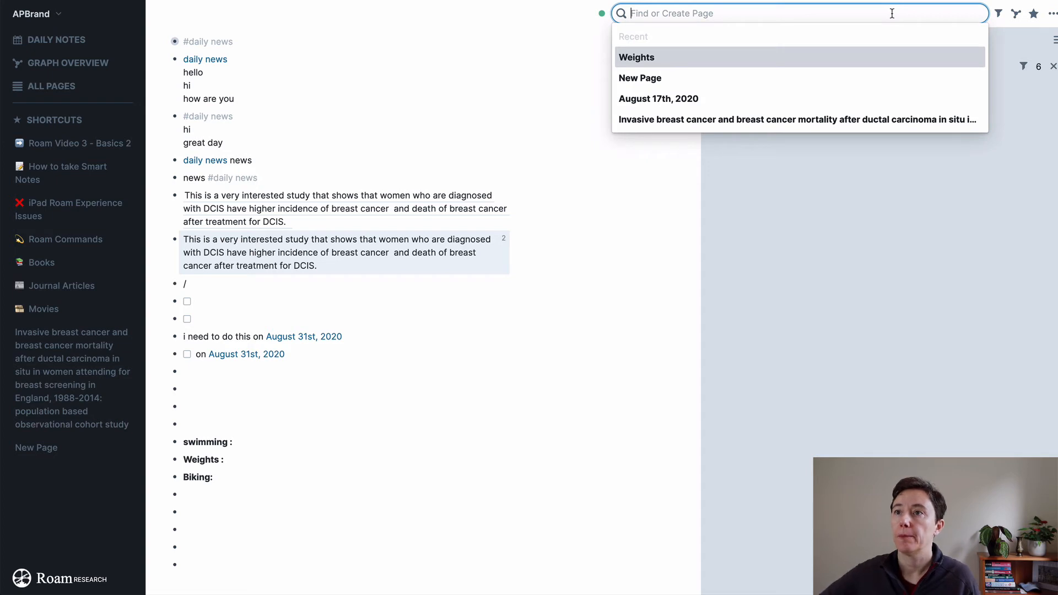
pyautogui.moveTo(721, 97)
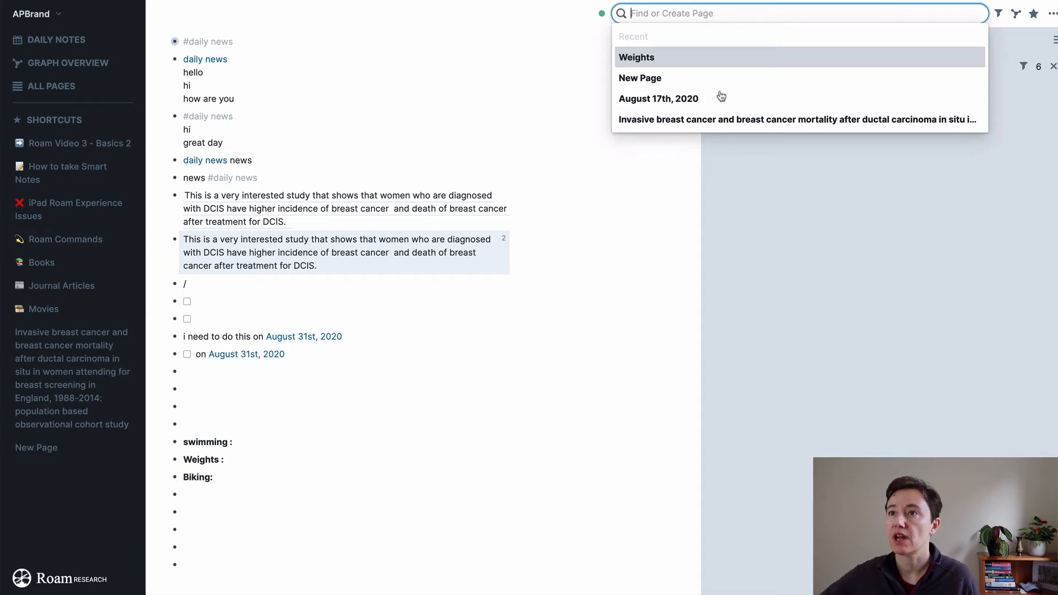
# Step: Log swimming 15min, Weights 10min and Biking 20min on August 17th, 2020
pyautogui.click(658, 99)
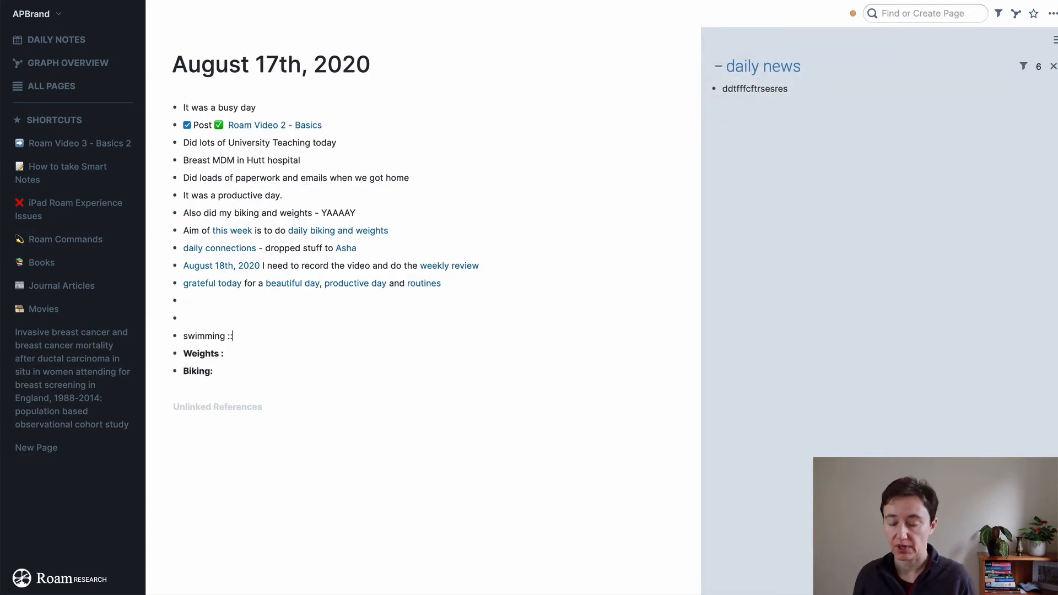
pyautogui.write('15min')
pyautogui.click(262, 354)
pyautogui.write(': 1')
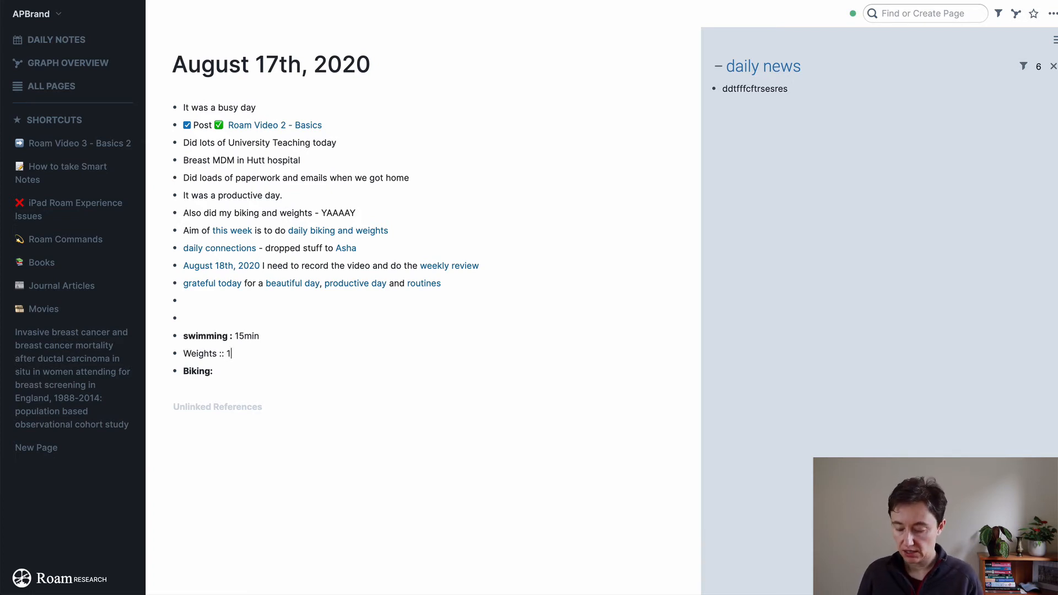
pyautogui.write('0min')
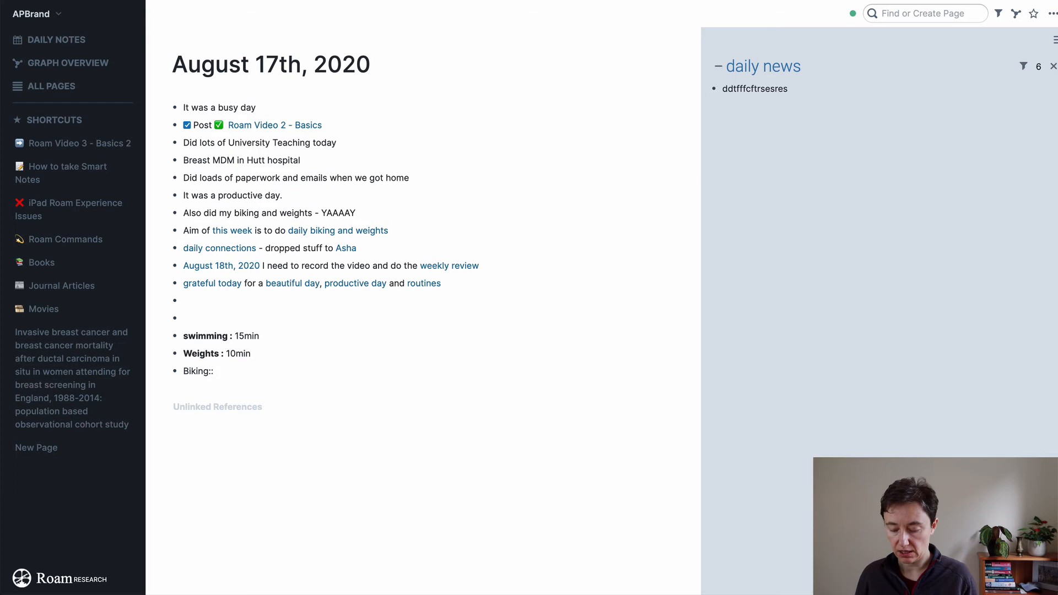
pyautogui.write('20min')
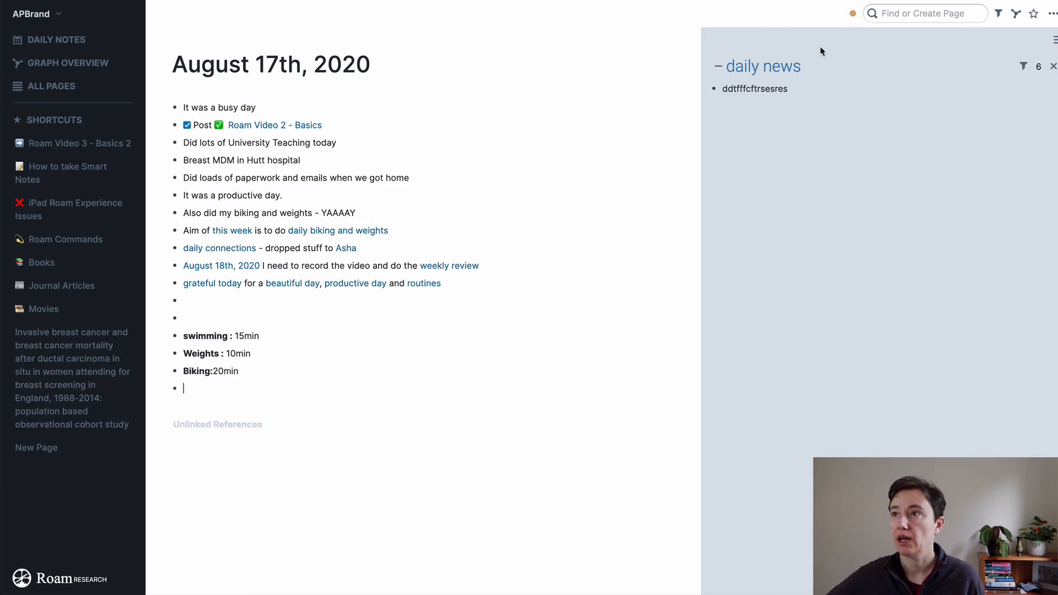
# Step: Open August 16th, 2020 and log 10 min for swimming and weights
pyautogui.write('A')
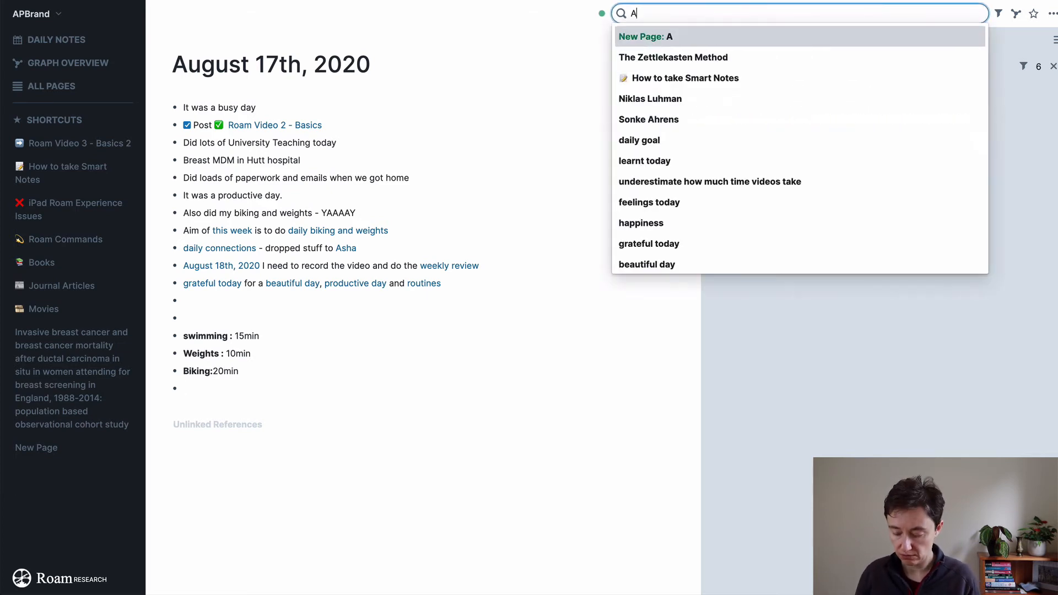
pyautogui.write('ugust 16')
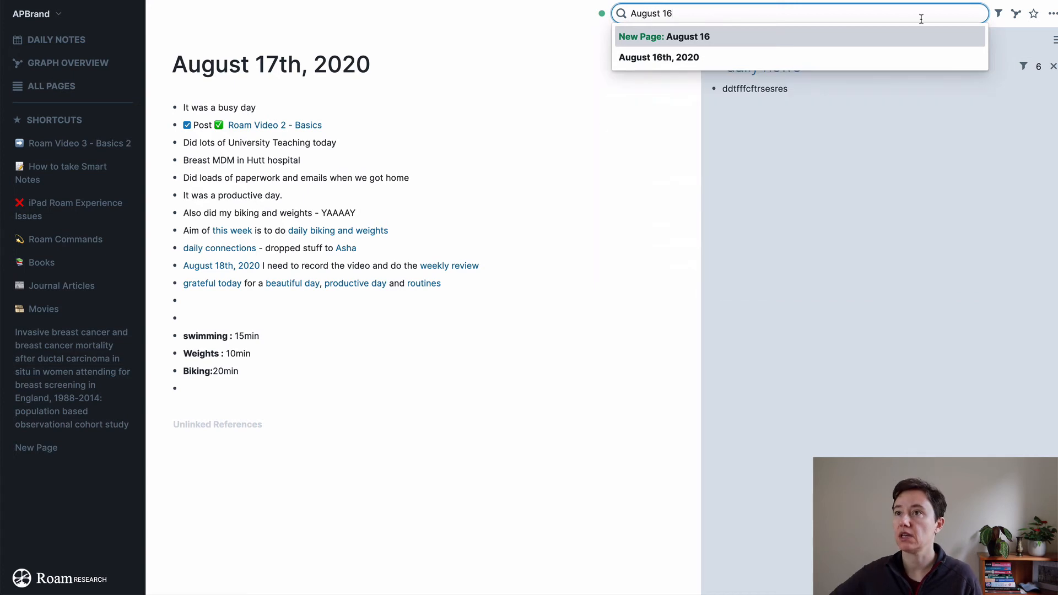
pyautogui.click(658, 57)
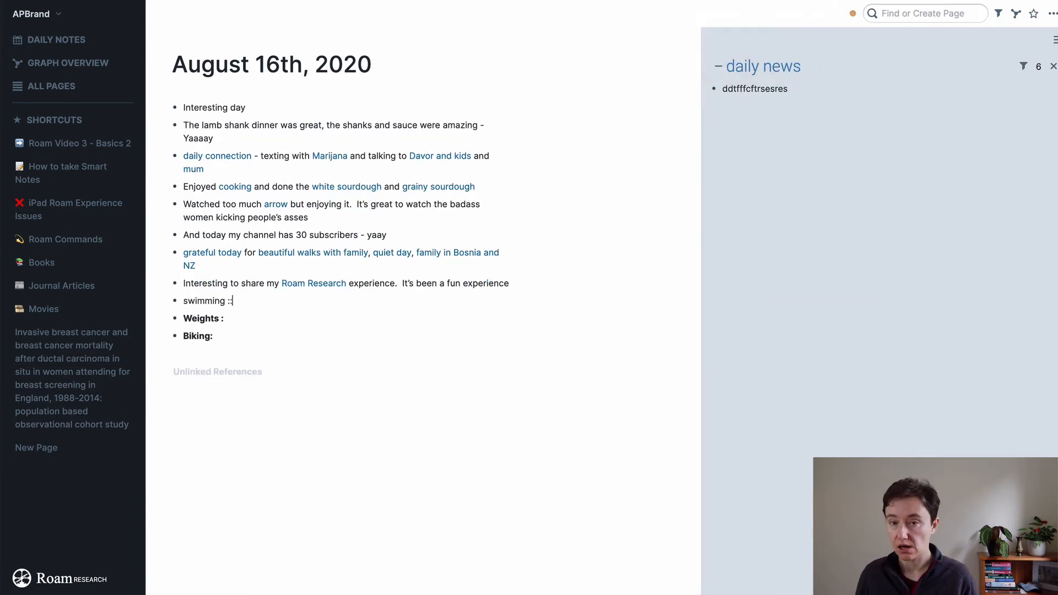
pyautogui.write('10min')
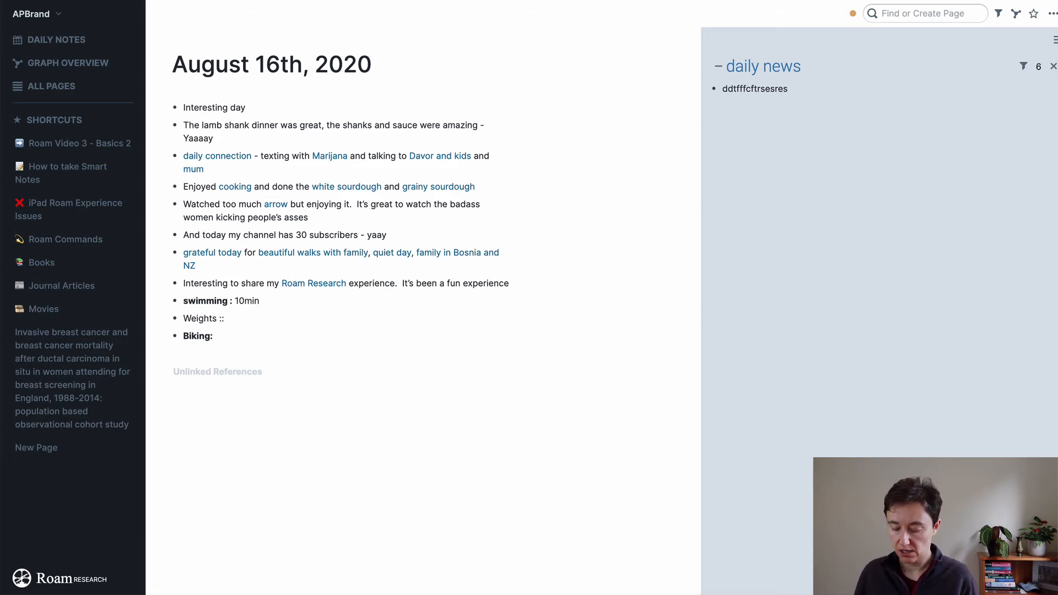
pyautogui.write('10 min')
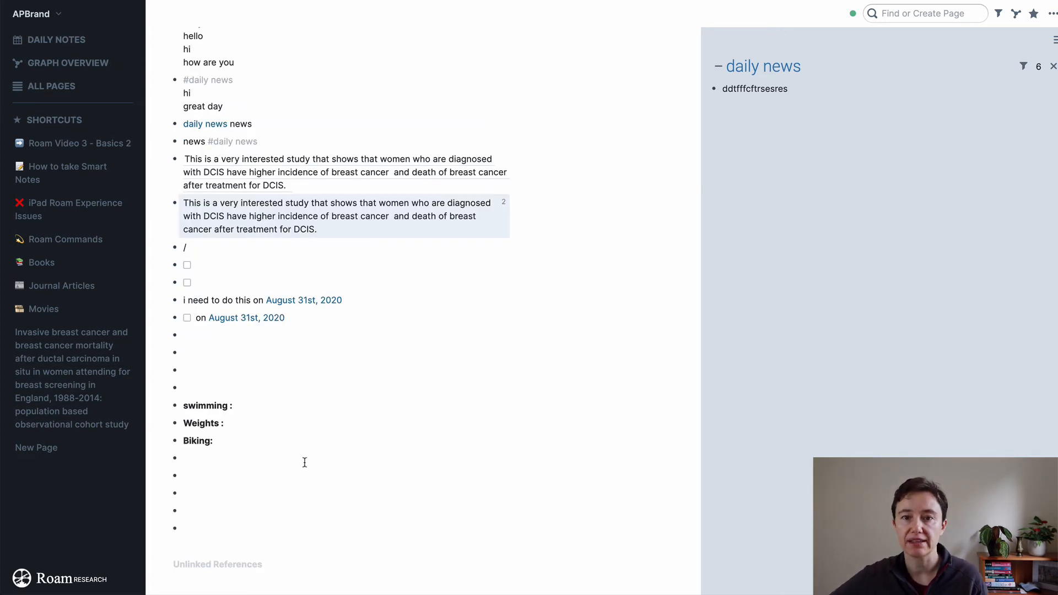
# Step: Create a 'Habit Tracker' page holding a {{attr-table: [[swimming]]}} block
pyautogui.click(924, 13)
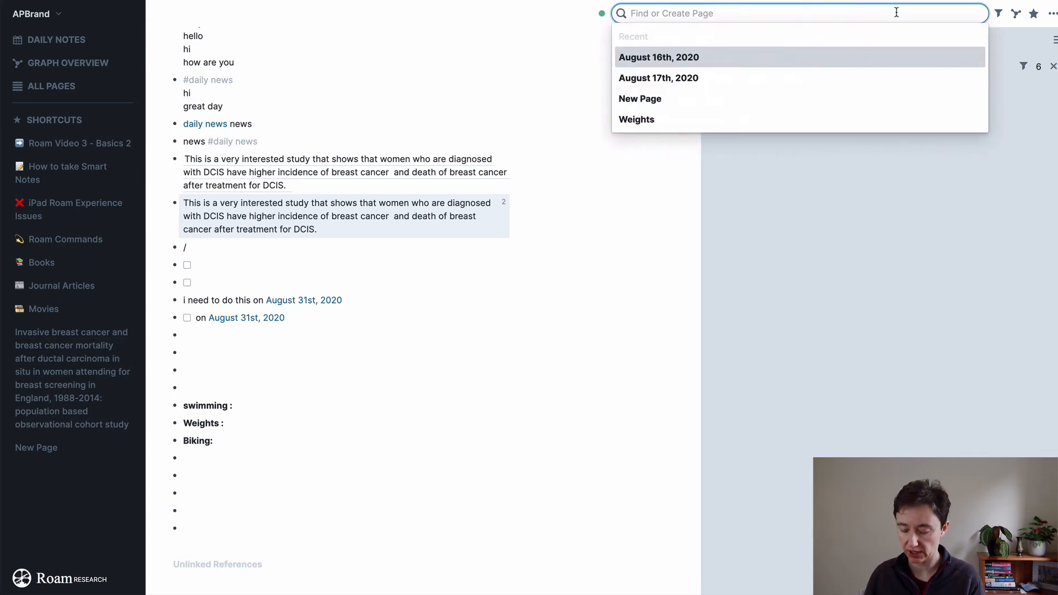
pyautogui.write('Habit T')
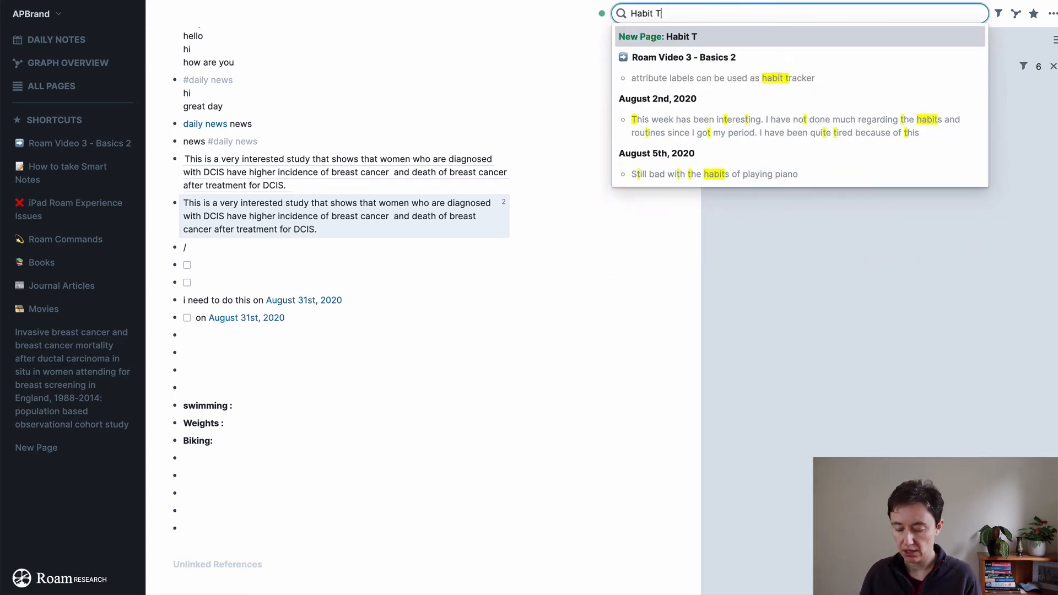
pyautogui.click(658, 36)
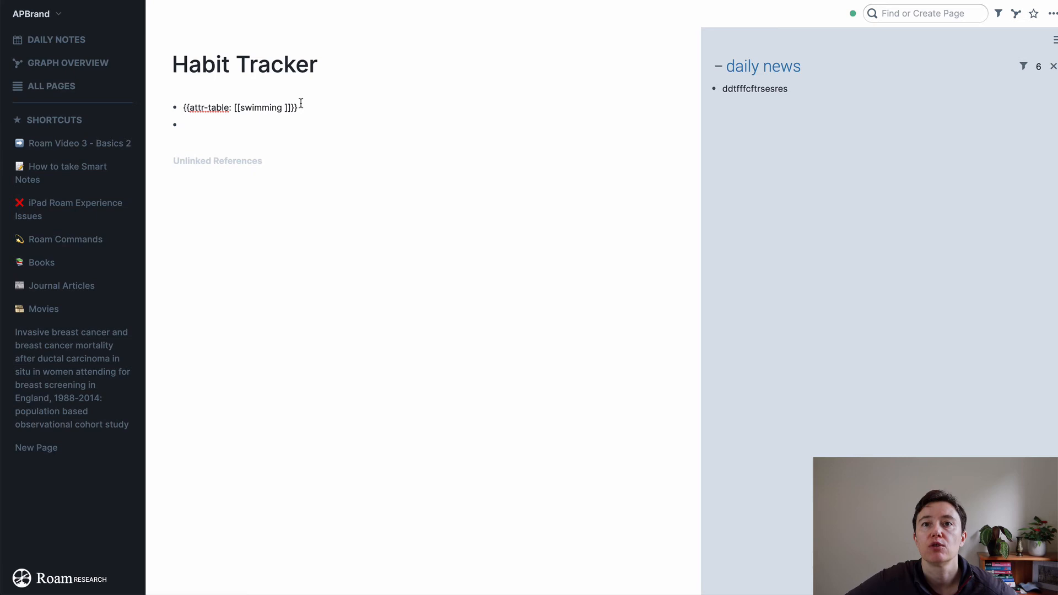
pyautogui.press('Backspace')
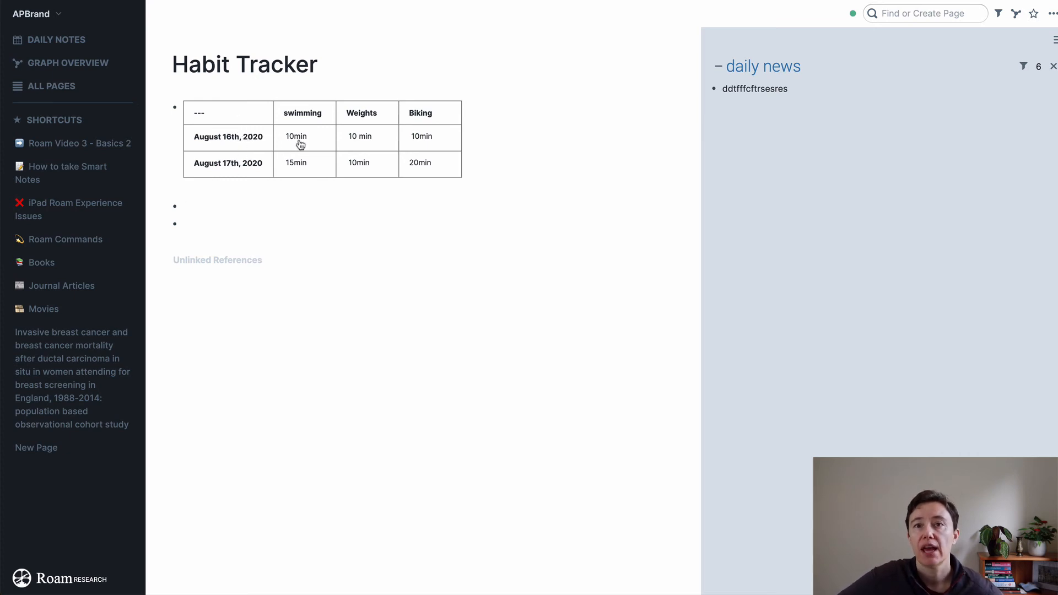
pyautogui.moveTo(481, 247)
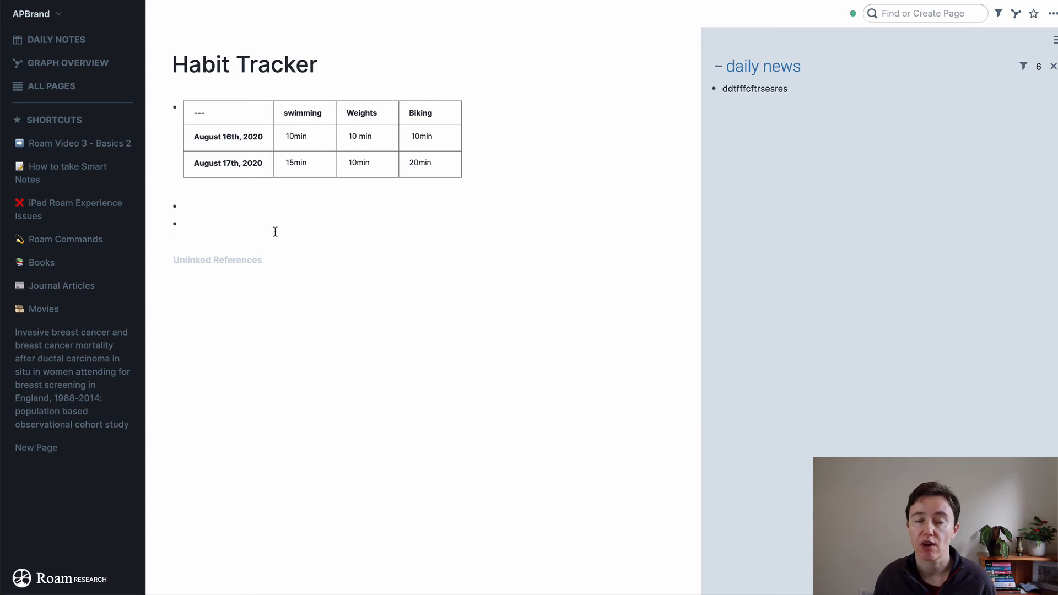
# Step: Let the August 16th–17th attribute table render and open an empty block below it
pyautogui.click(202, 205)
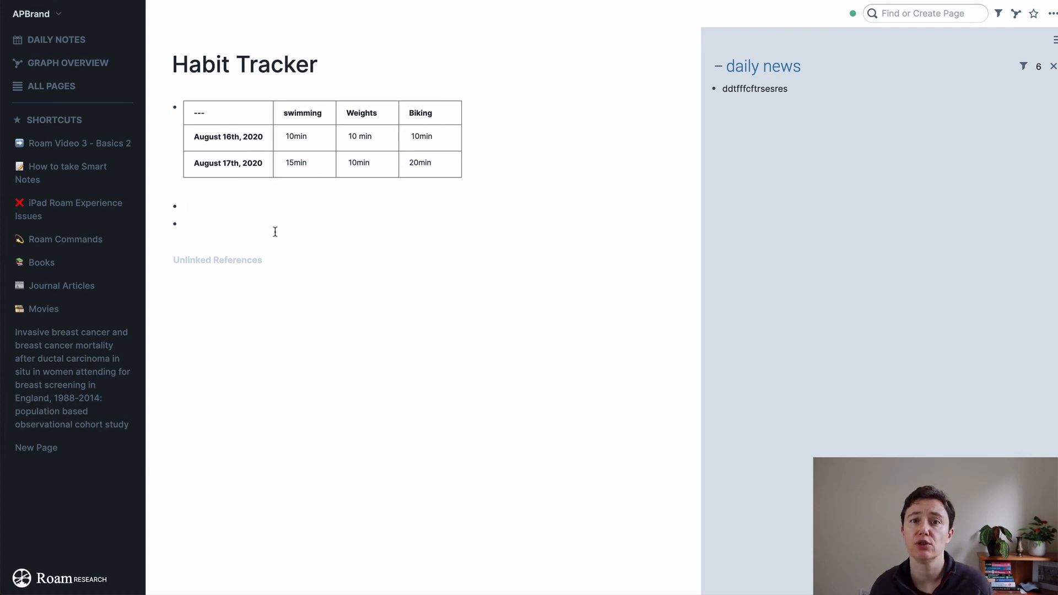
pyautogui.click(196, 206)
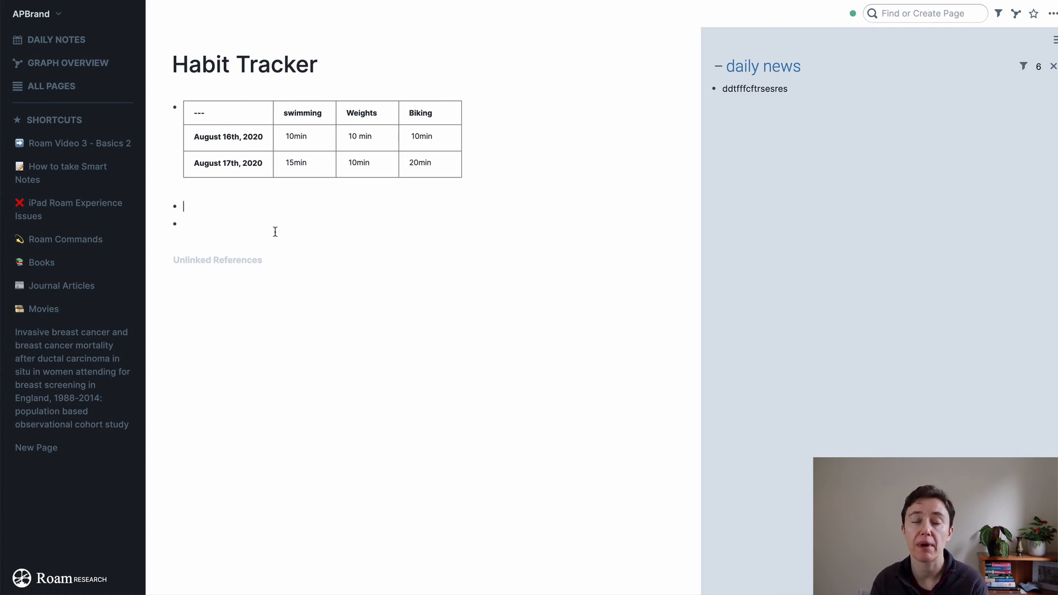